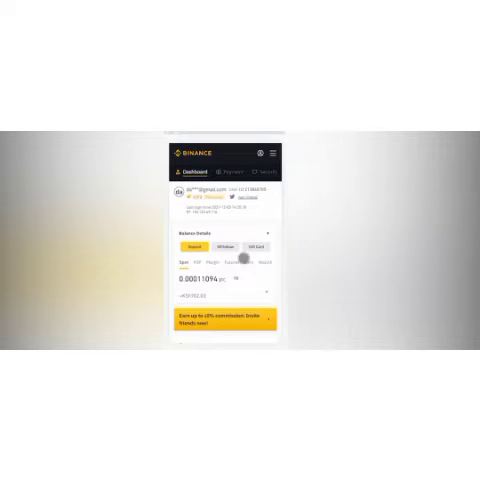
# Reach the Transfer form from the Fiat and Spot wallet under Assets.
pyautogui.scroll(-3)
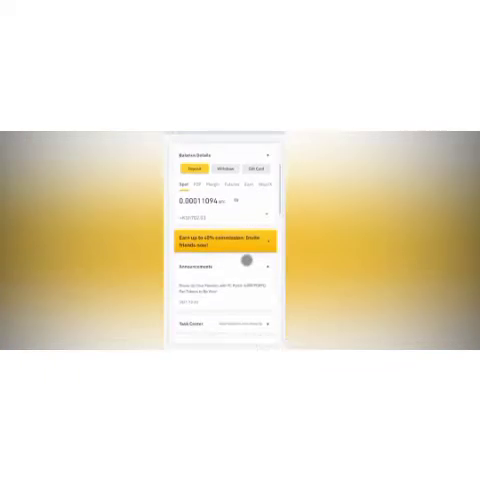
pyautogui.scroll(3)
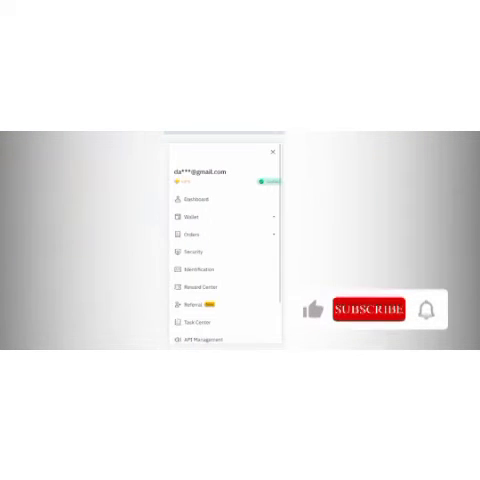
pyautogui.click(188, 216)
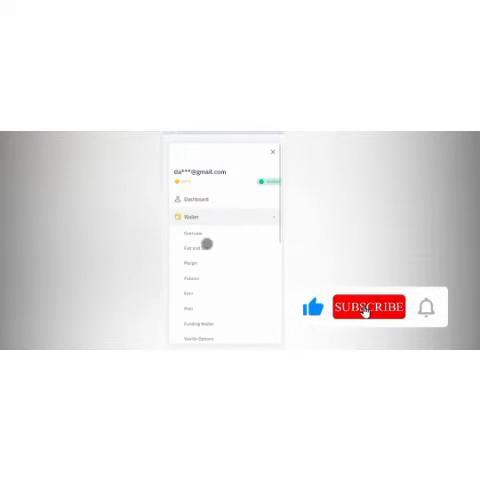
pyautogui.click(370, 306)
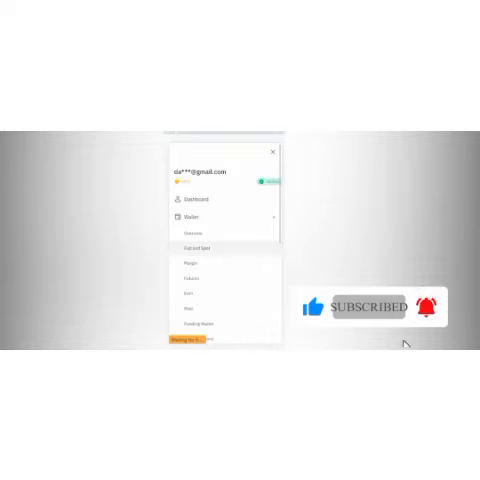
pyautogui.click(196, 246)
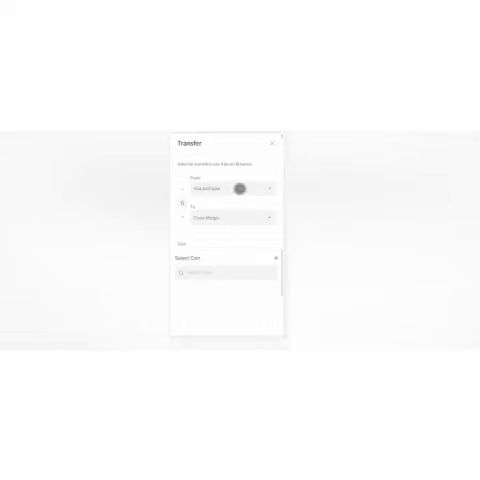
# Set From to Fiat and Spot and To to Funding, then bring up the coin list.
pyautogui.click(182, 200)
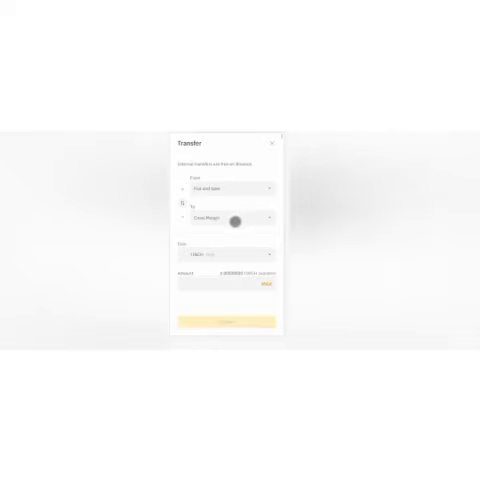
pyautogui.click(230, 216)
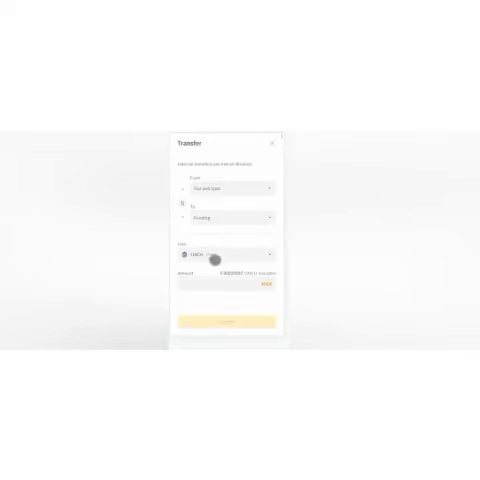
pyautogui.click(228, 256)
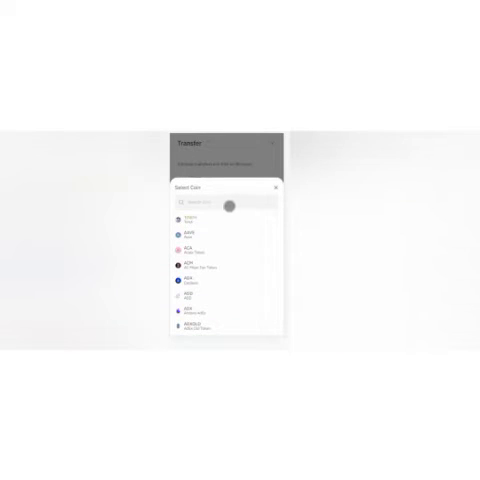
# Search the coin list and choose USDT as the asset to transfer.
pyautogui.write('a')
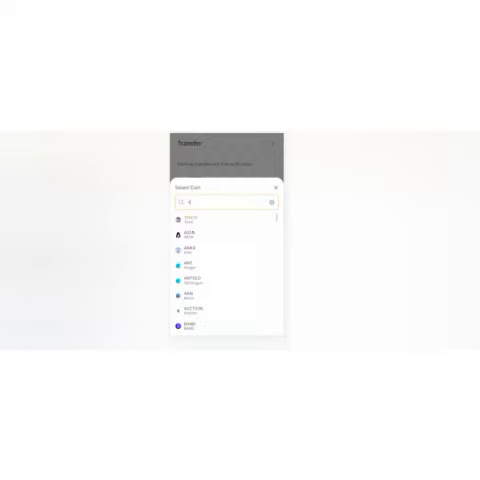
pyautogui.write('b')
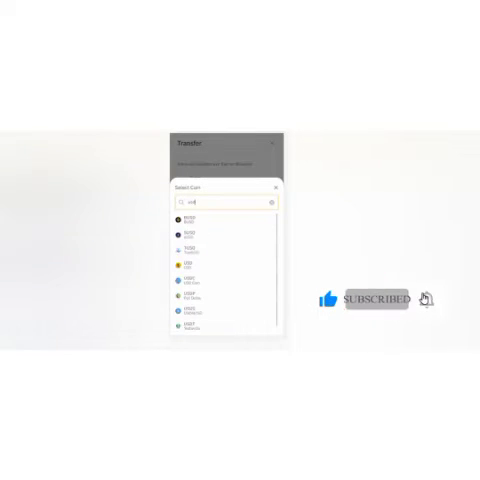
pyautogui.click(188, 252)
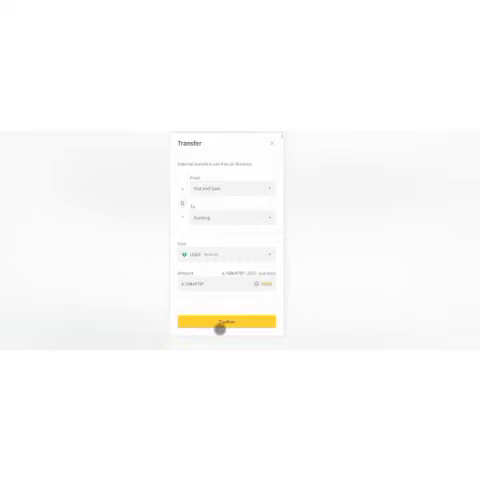
# Confirm the USDT transfer to Funding and return to the main menu.
pyautogui.click(224, 320)
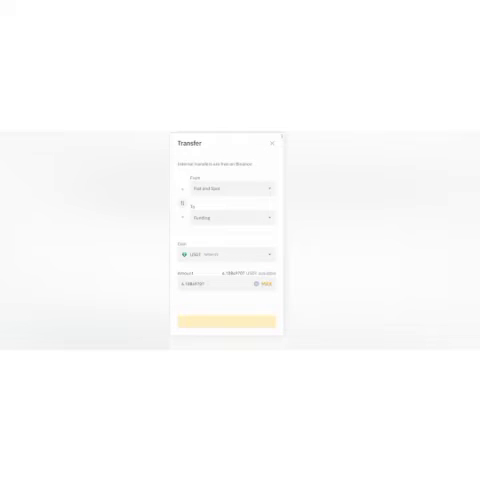
pyautogui.click(270, 152)
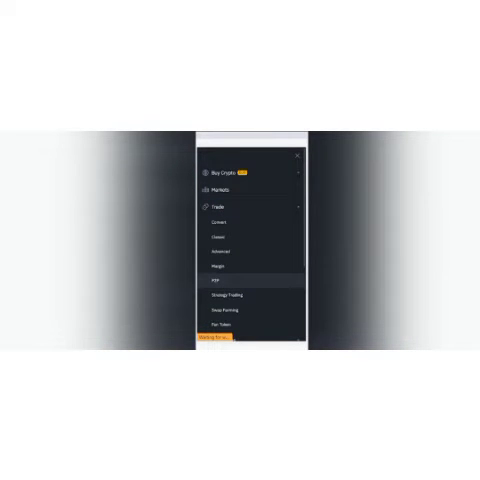
# Go to P2P trading from the expanded Trade section.
pyautogui.click(212, 284)
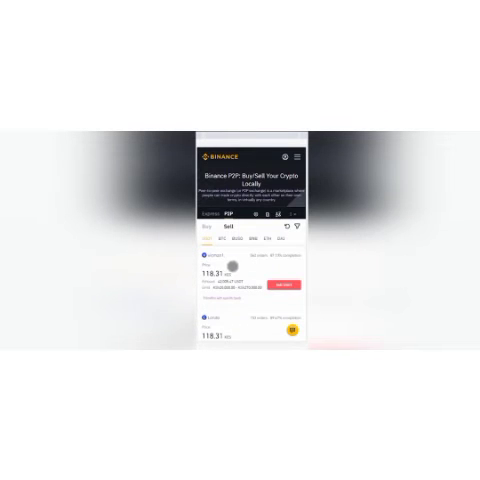
pyautogui.scroll(-3)
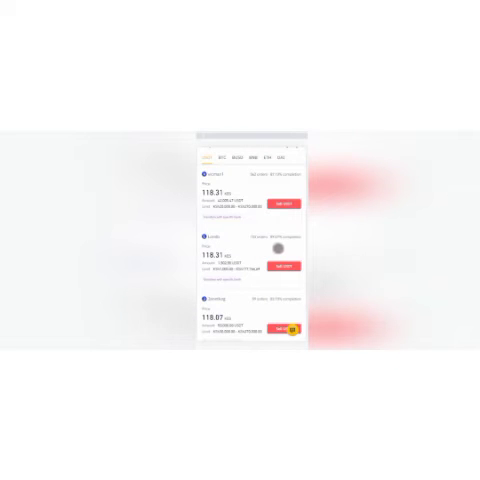
pyautogui.scroll(-3)
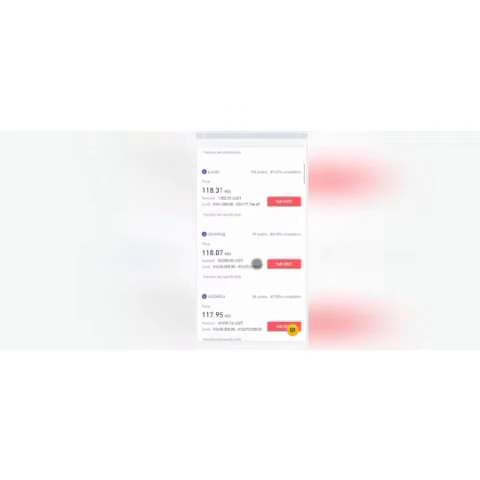
pyautogui.scroll(-3)
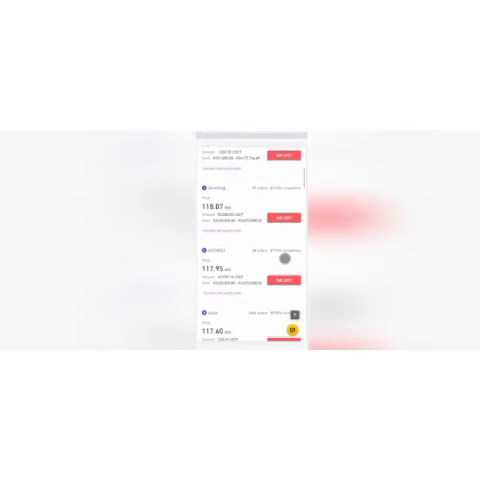
pyautogui.scroll(-3)
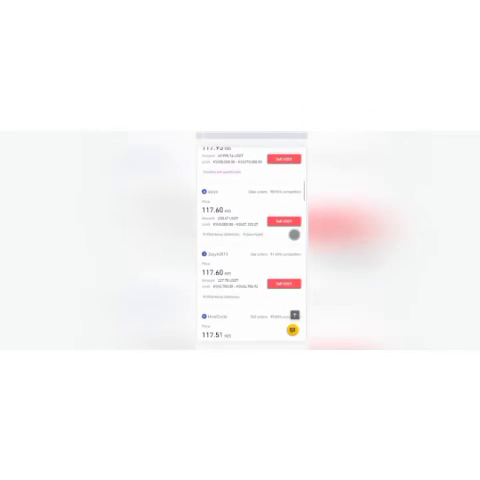
pyautogui.scroll(-3)
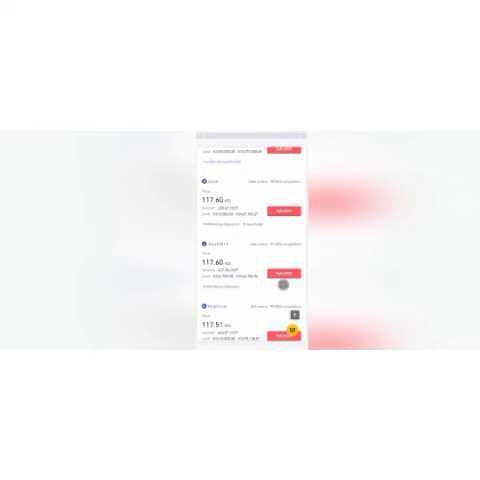
pyautogui.scroll(-3)
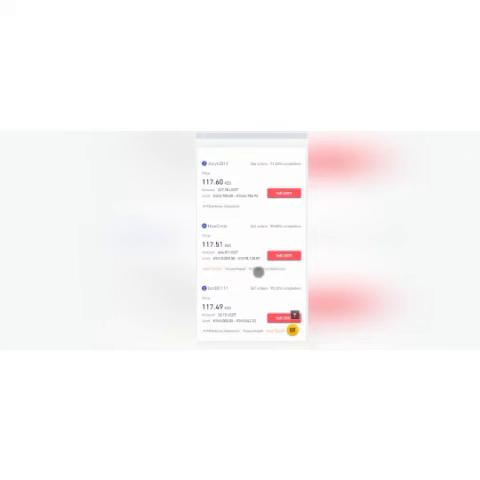
pyautogui.scroll(-3)
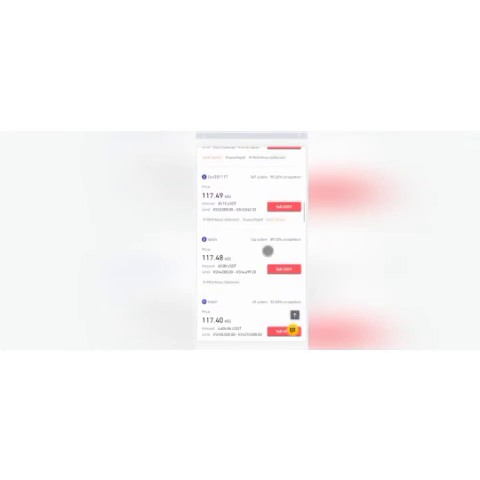
pyautogui.scroll(-3)
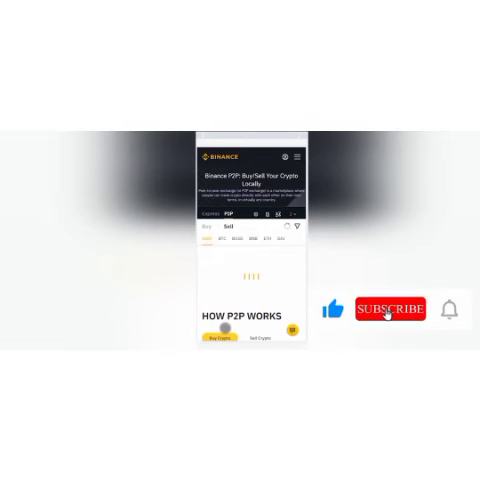
# Show USDT sell offers and browse down the advertiser list.
pyautogui.click(388, 312)
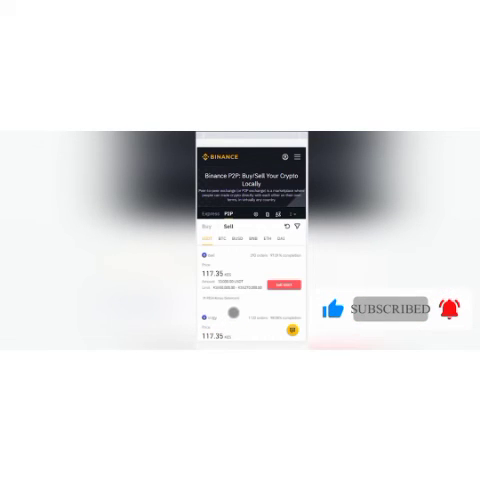
pyautogui.scroll(-3)
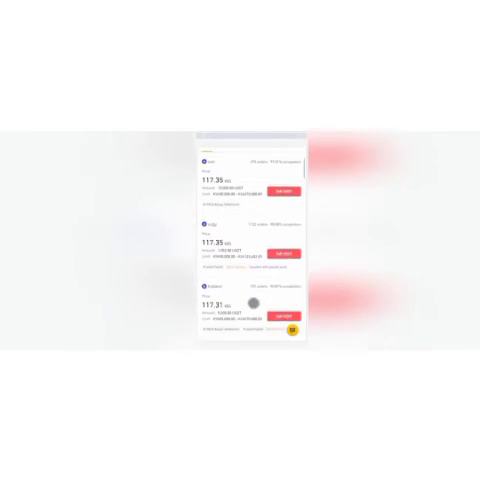
pyautogui.scroll(-3)
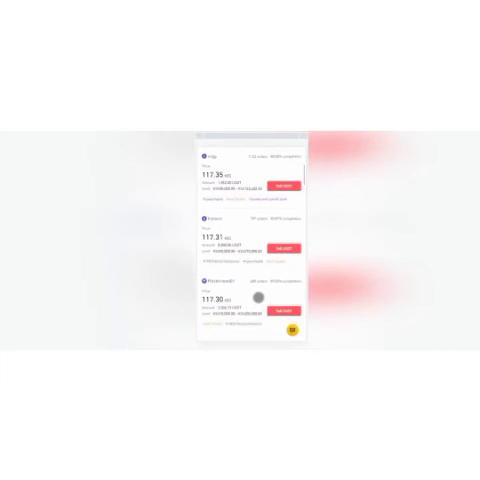
pyautogui.scroll(-3)
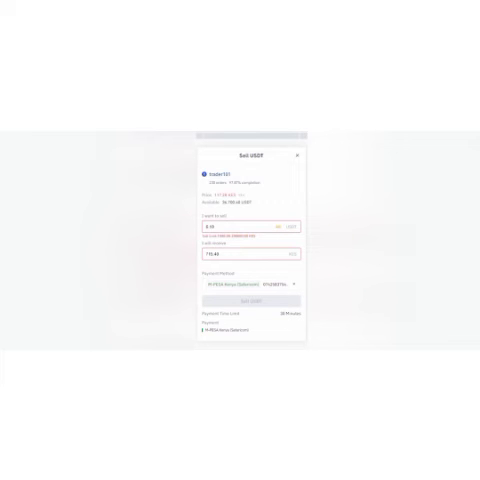
pyautogui.moveTo(292, 136)
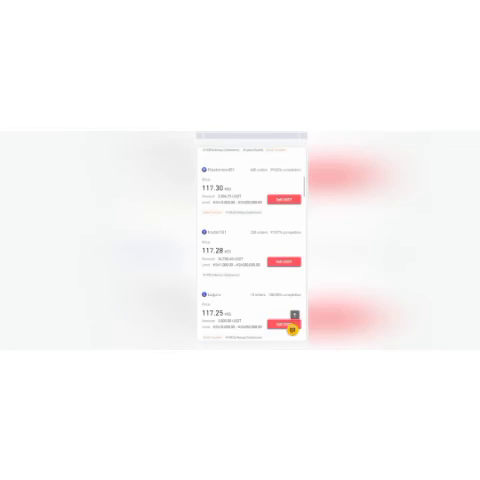
# Scroll through the remaining P2P sell offers after leaving the order form.
pyautogui.scroll(-3)
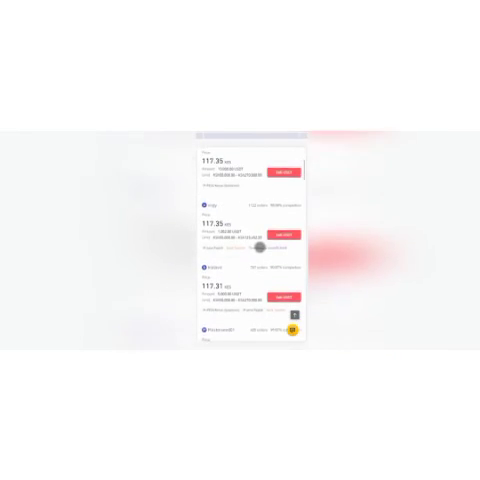
pyautogui.scroll(3)
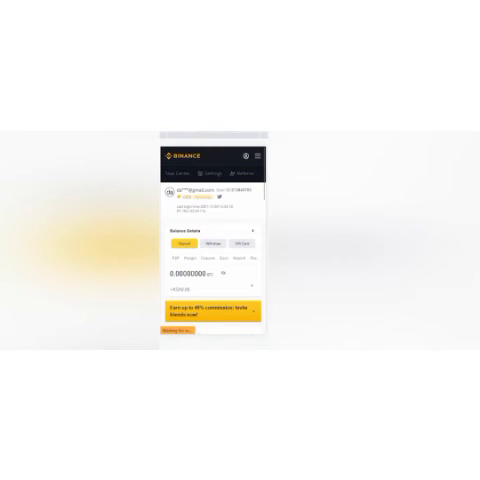
# Return to the P2P page from the dashboard and view the how-P2P-works section.
pyautogui.click(256, 156)
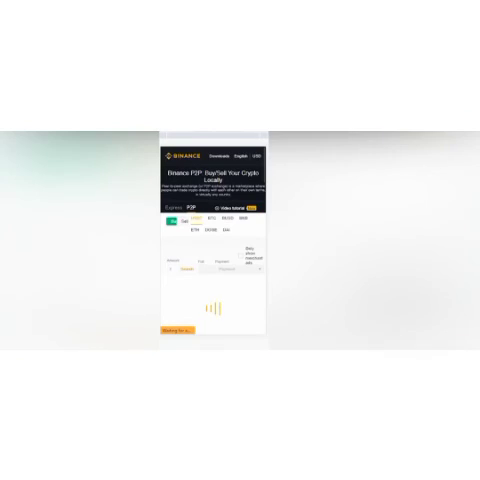
pyautogui.scroll(-3)
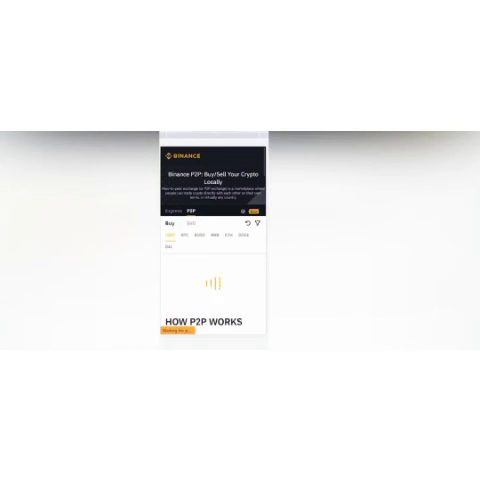